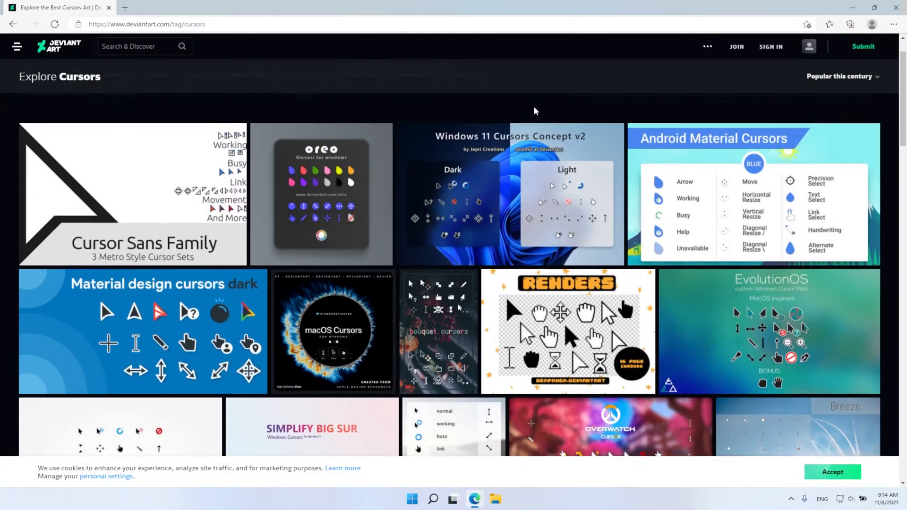
# - Scroll down through the DeviantArt Explore Cursors page to view popular cursor packs
pyautogui.scroll(-3)
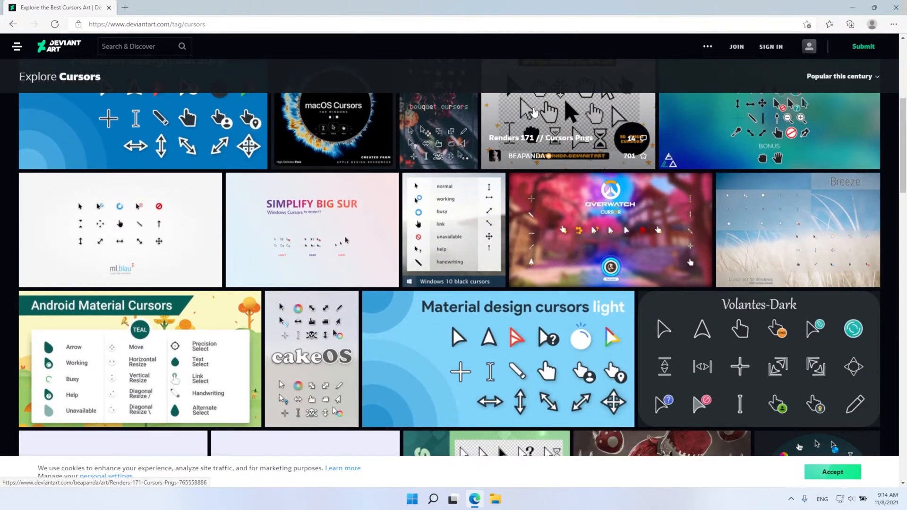
pyautogui.scroll(-3)
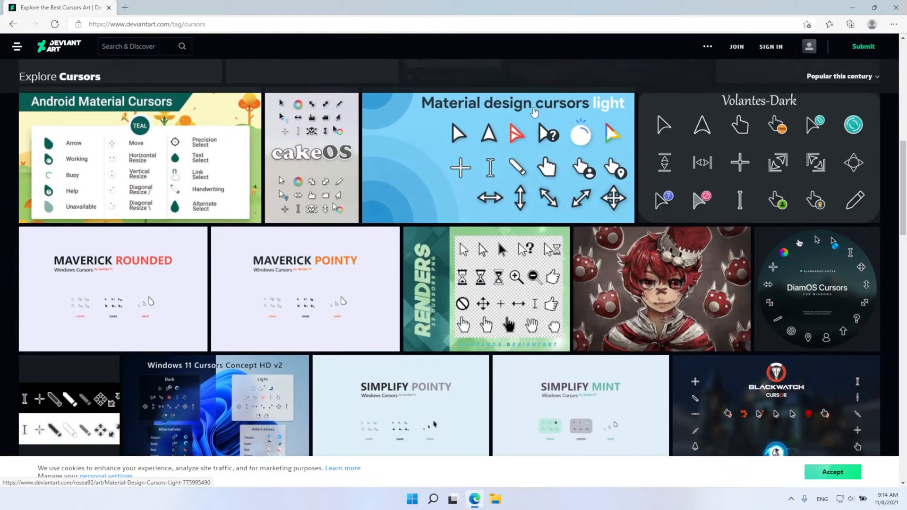
pyautogui.scroll(-3)
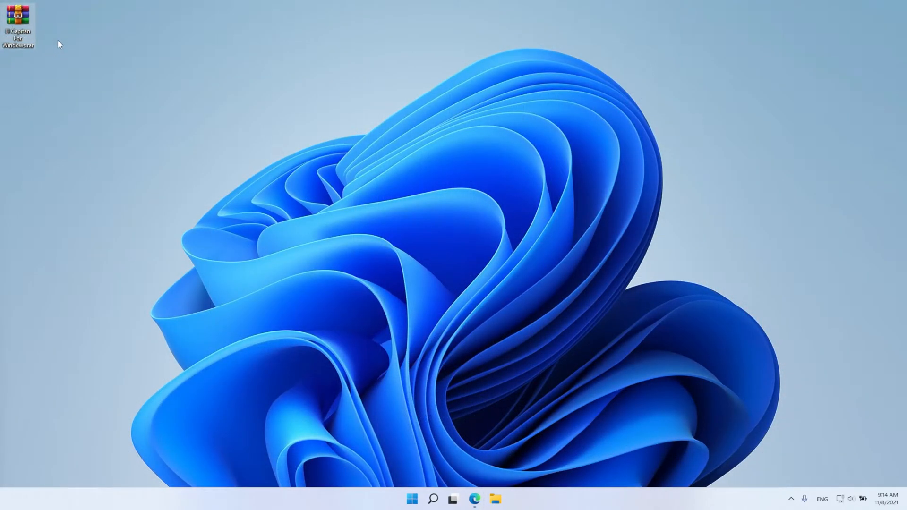
# - Extract the El Capitan .rar into an 'El Capitan For Windows' folder on the desktop
pyautogui.rightClick(17, 17)
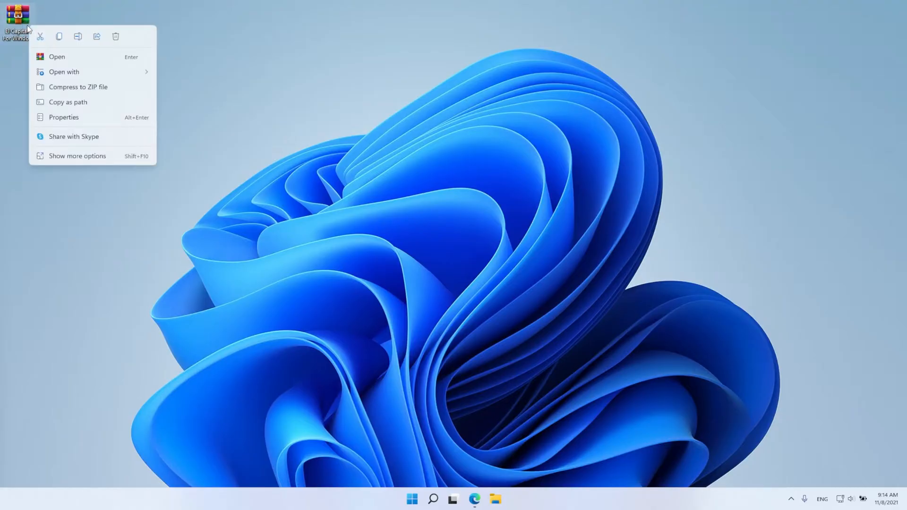
pyautogui.click(77, 156)
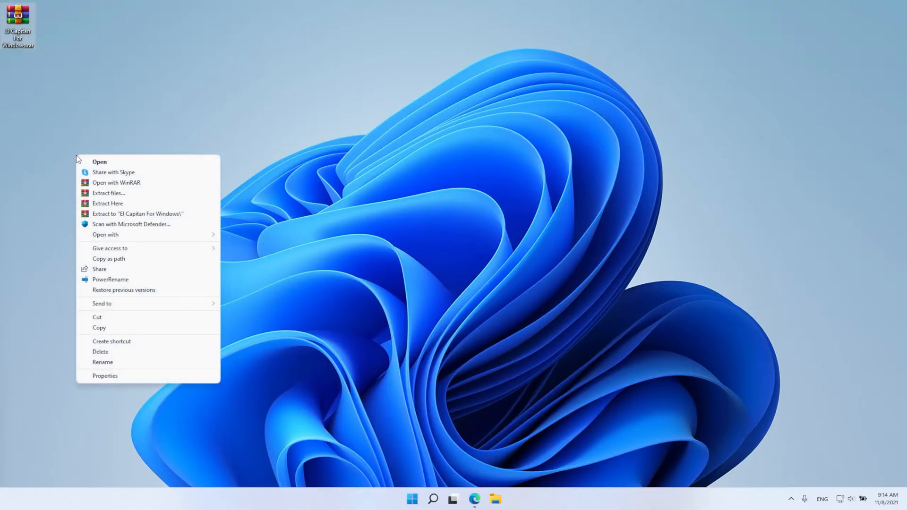
pyautogui.moveTo(134, 217)
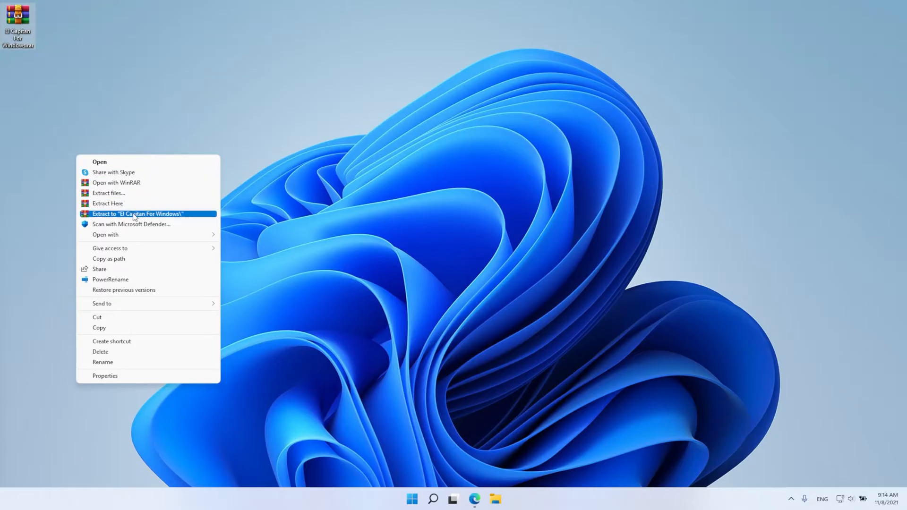
pyautogui.click(134, 214)
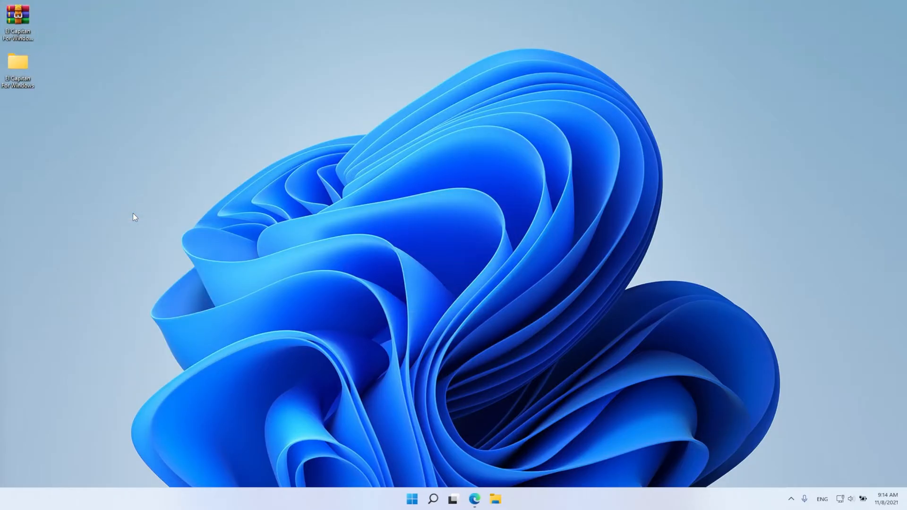
pyautogui.moveTo(85, 151)
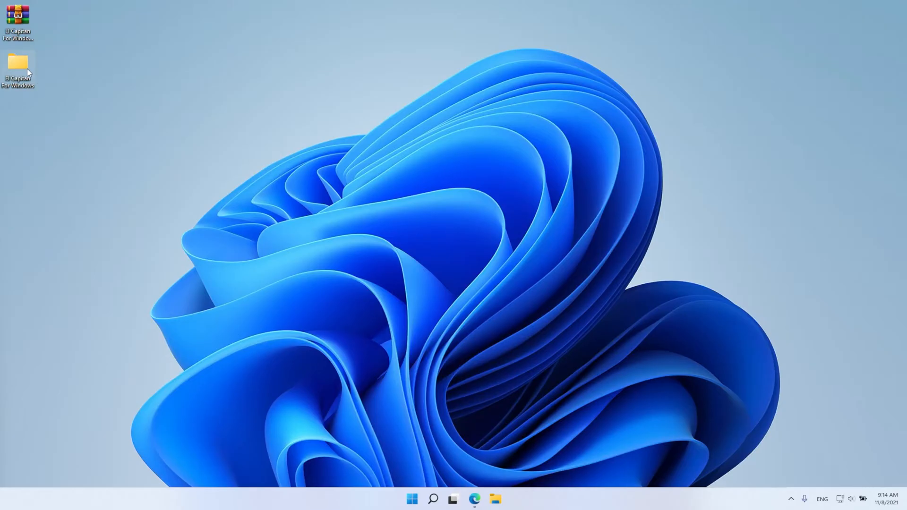
# - Run Install.inf from the El Capitan For Windows folder, then close the folder
pyautogui.doubleClick(17, 62)
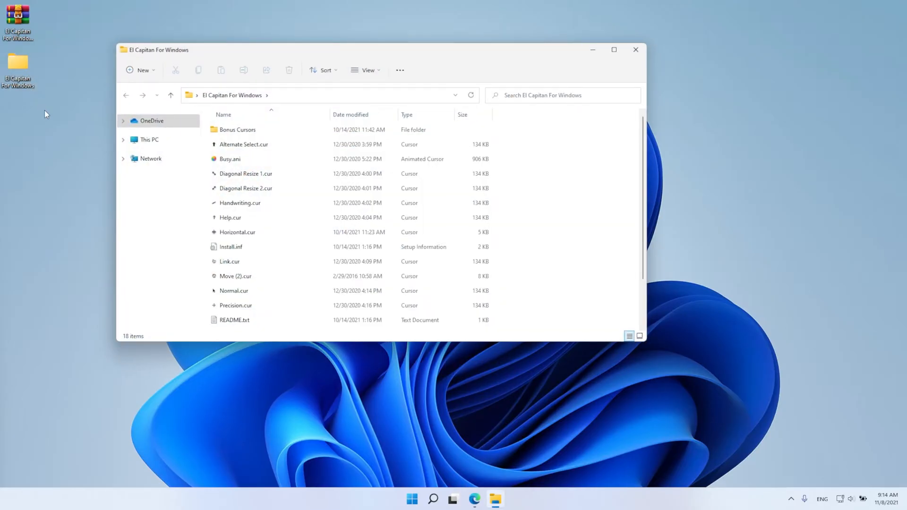
pyautogui.rightClick(231, 247)
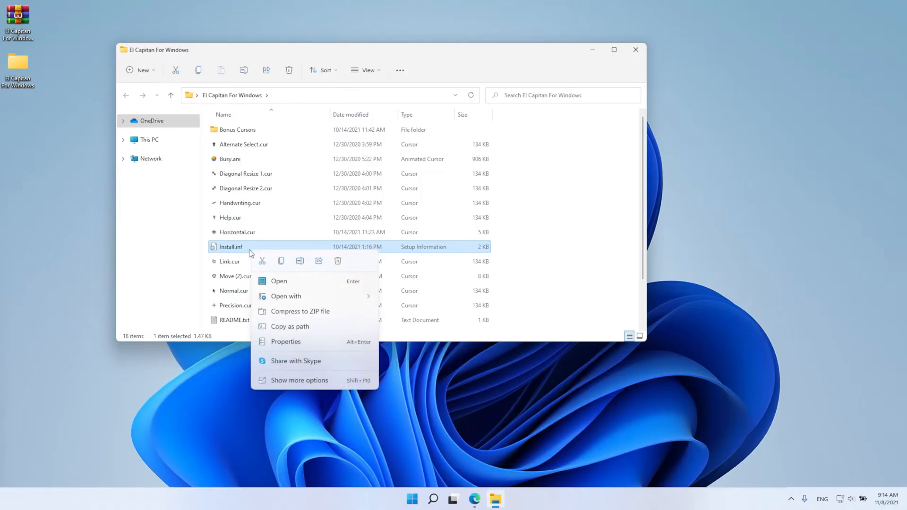
pyautogui.click(299, 380)
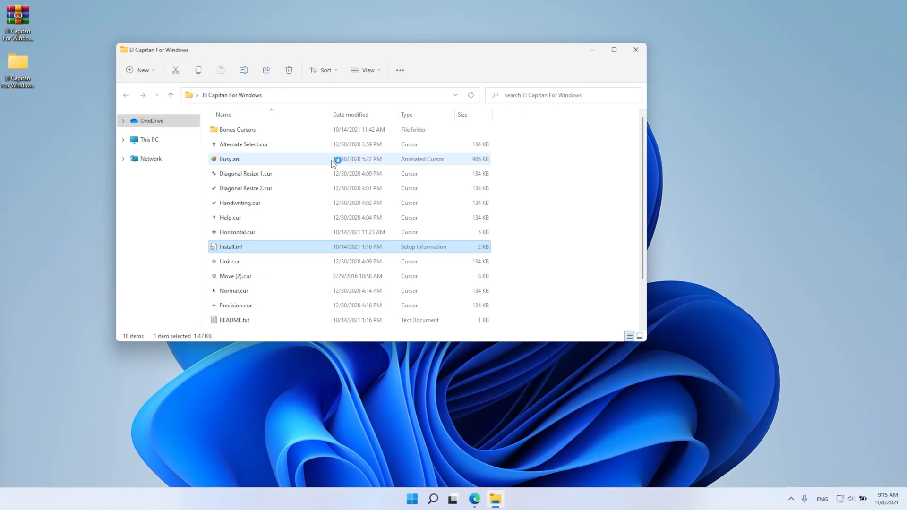
pyautogui.click(635, 49)
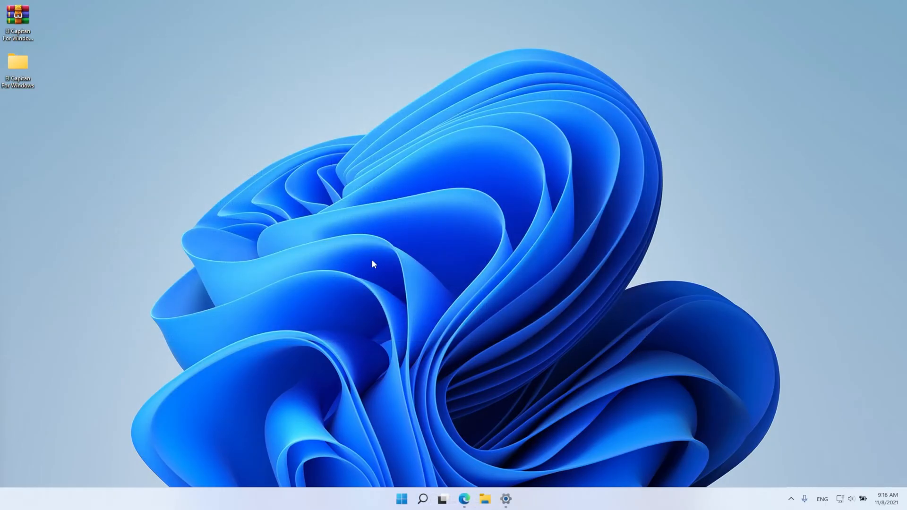
# - Go to Accessibility's Mouse pointer and touch settings from the taskbar Settings
pyautogui.click(505, 499)
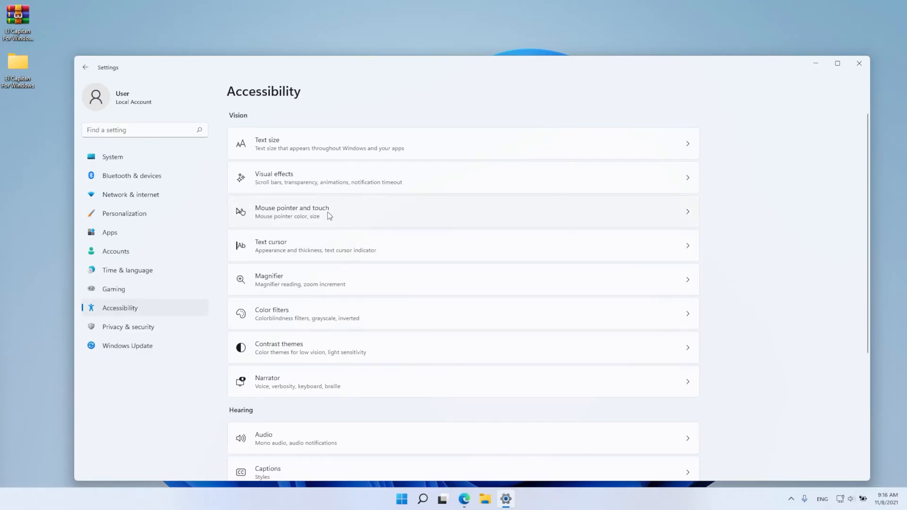
pyautogui.click(291, 212)
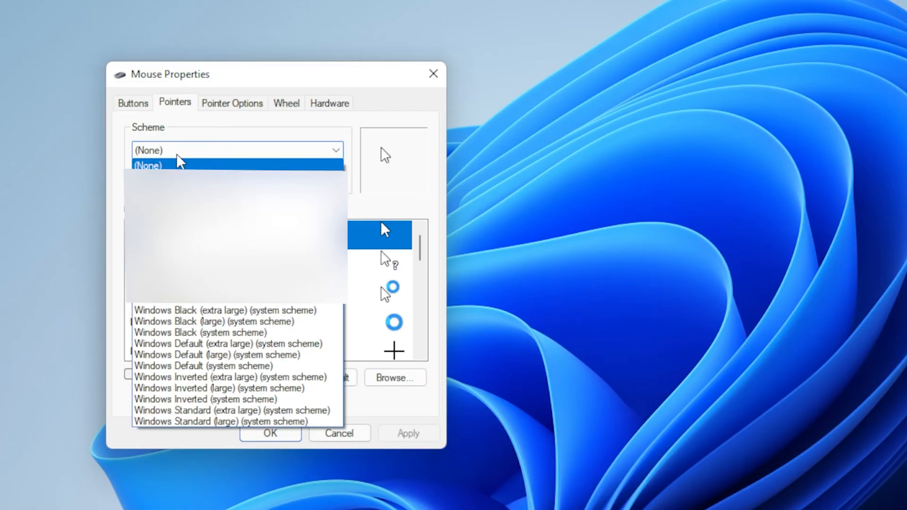
# - Apply the El Capitan For Windows pointer scheme, confirming the replace-scheme prompt
pyautogui.click(178, 164)
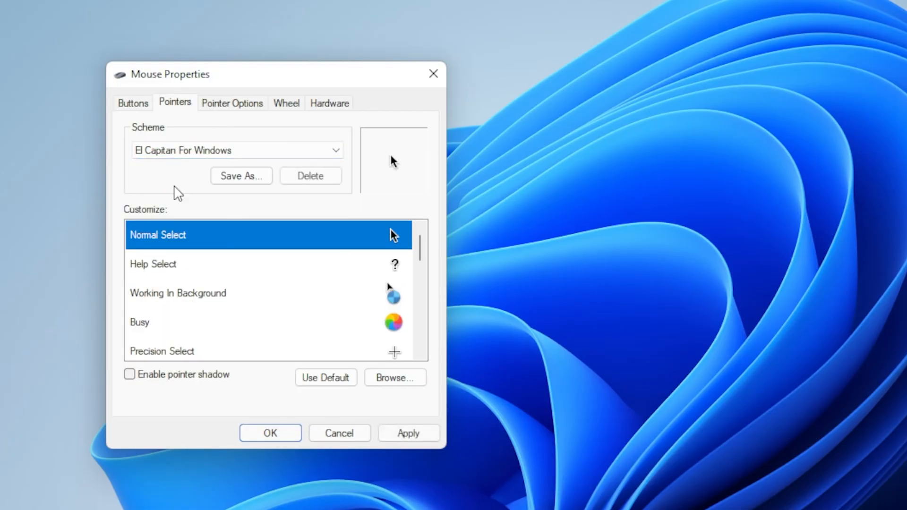
pyautogui.click(408, 433)
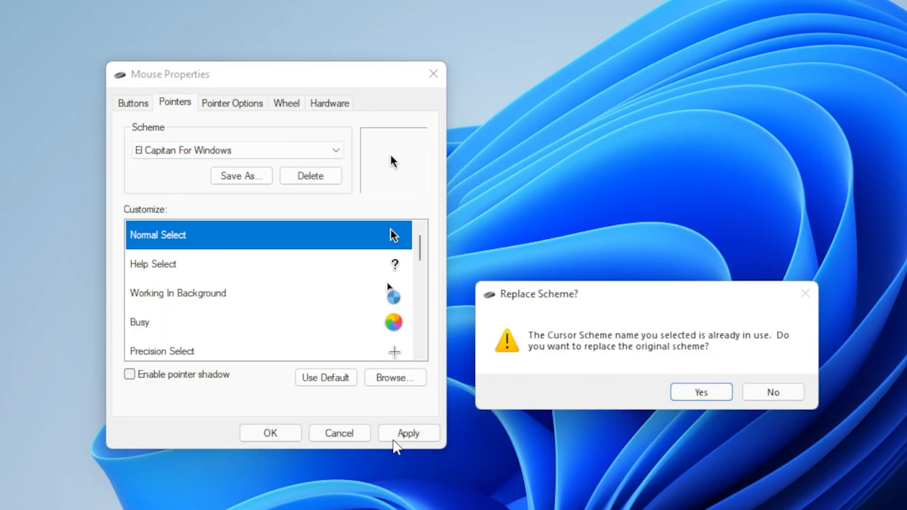
pyautogui.click(701, 392)
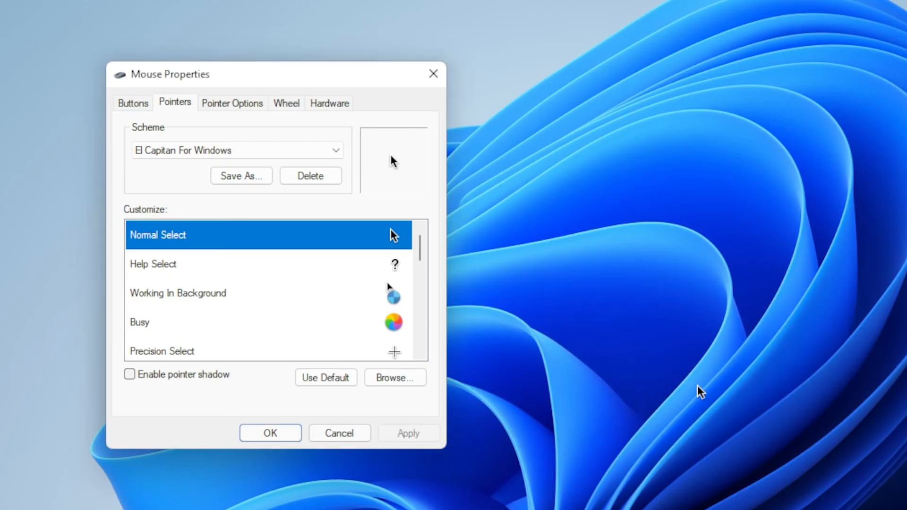